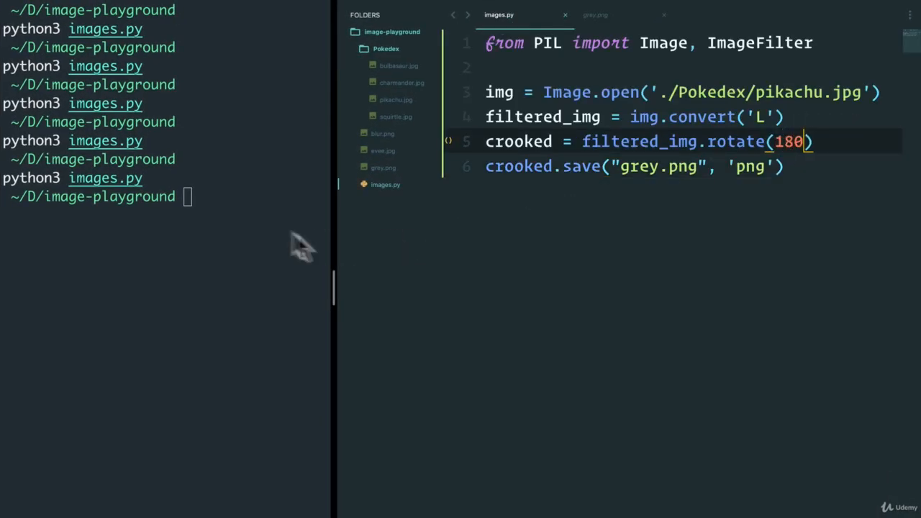
Leave the Pillow image script and go to the portfolio site's 04 : Contact section
left_click(382, 168)
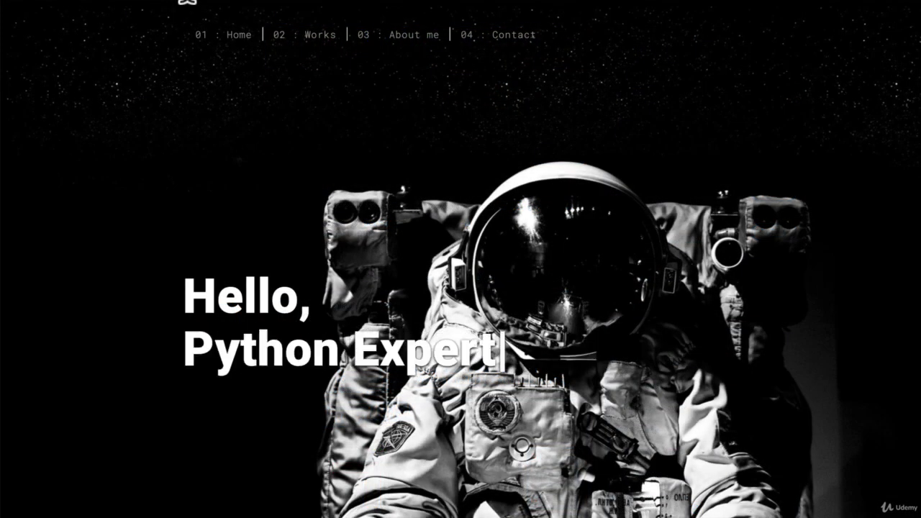
left_click(415, 34)
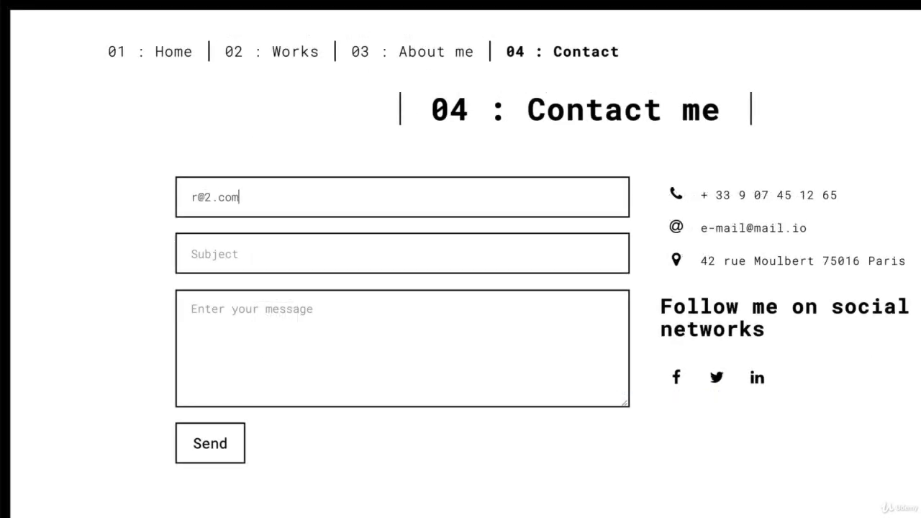
Enter subject 'HIWHIWIHIWHIWHIWHW' and message 'WHWHWHWH', then send the contact form
type("HIWHIWIHIWHIWHIWHW")
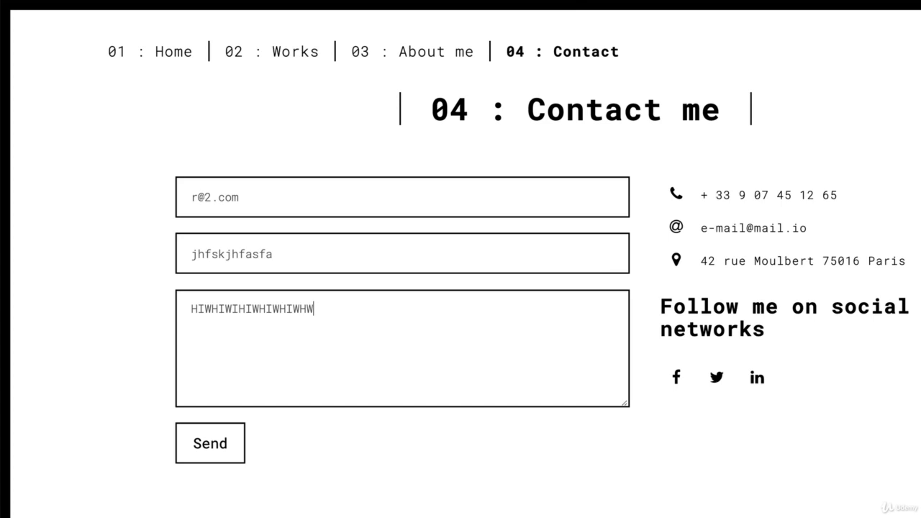
type("WHWHWHWHWH")
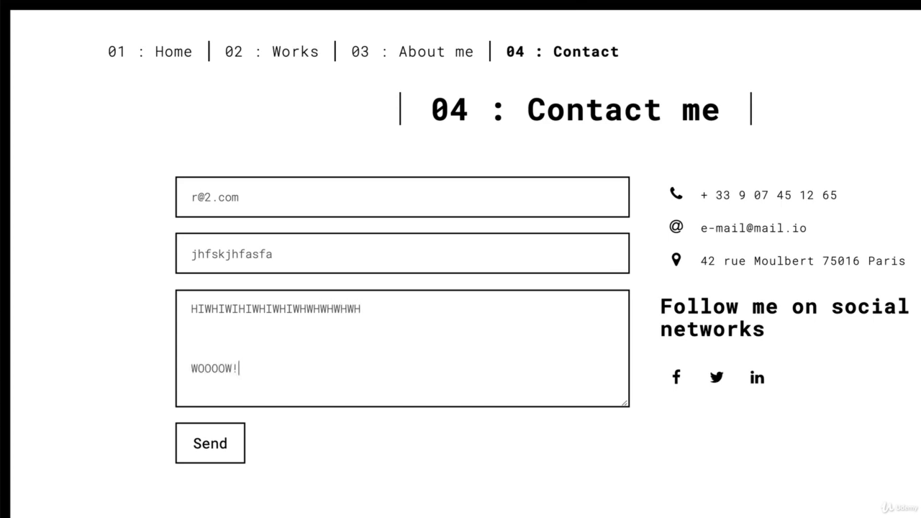
left_click(209, 443)
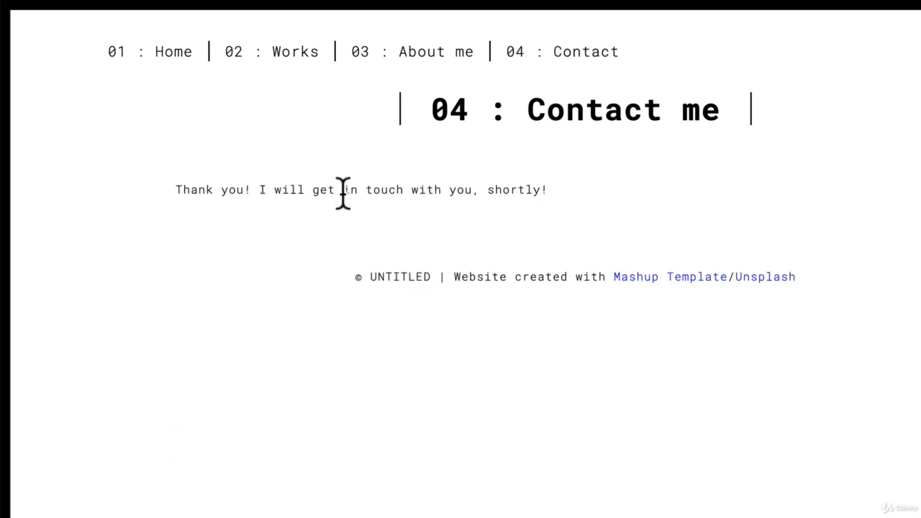